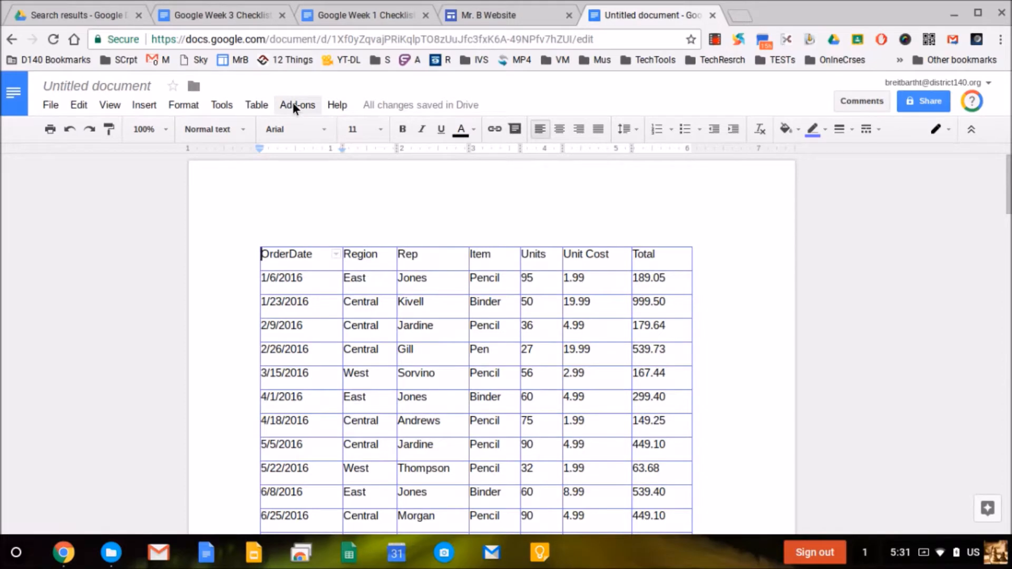
# - Look up Table Formatter in the add-on store and confirm it is installed
pyautogui.click(297, 104)
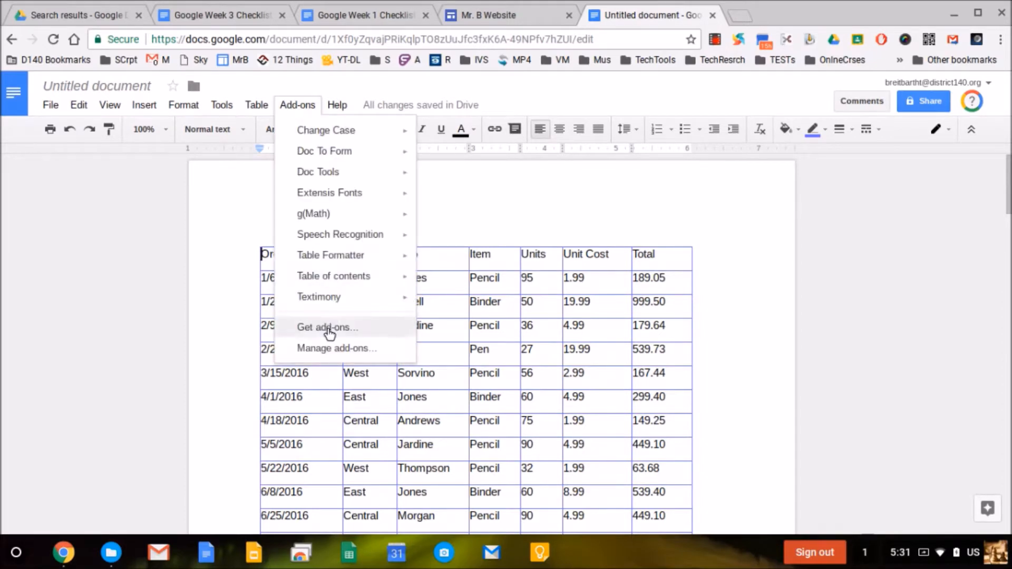
pyautogui.click(327, 327)
pyautogui.write('table')
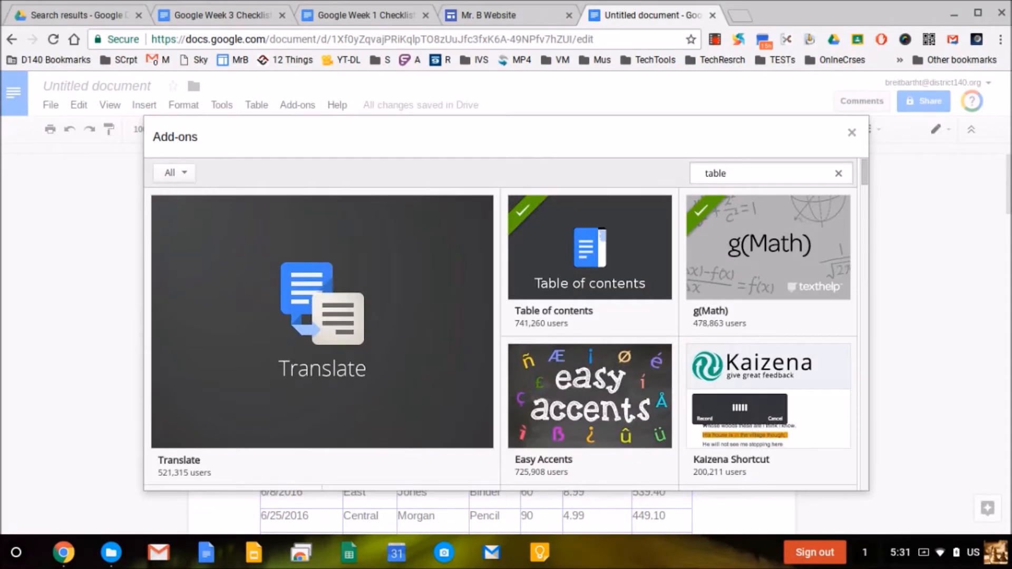
pyautogui.write('for')
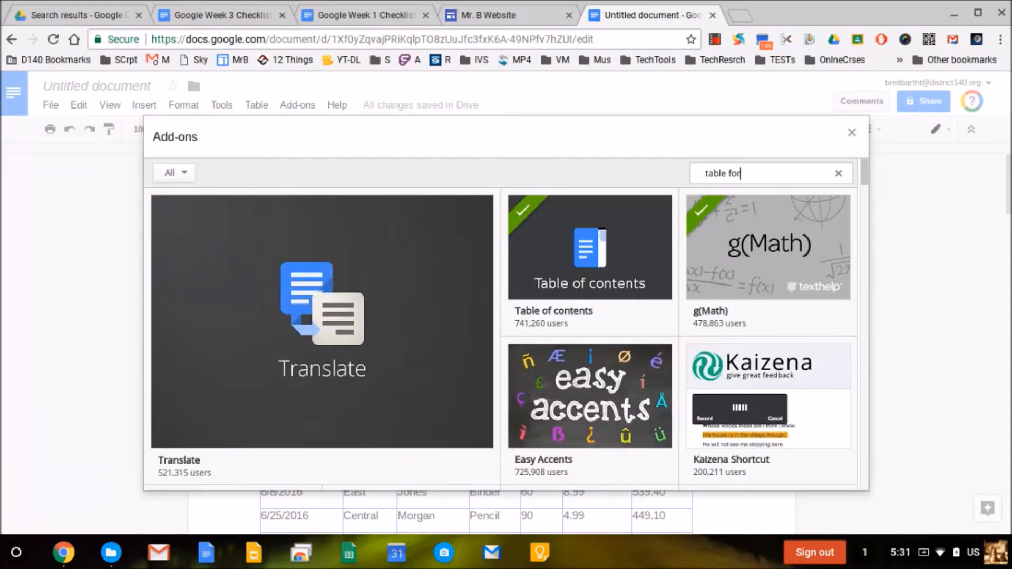
pyautogui.write('mat')
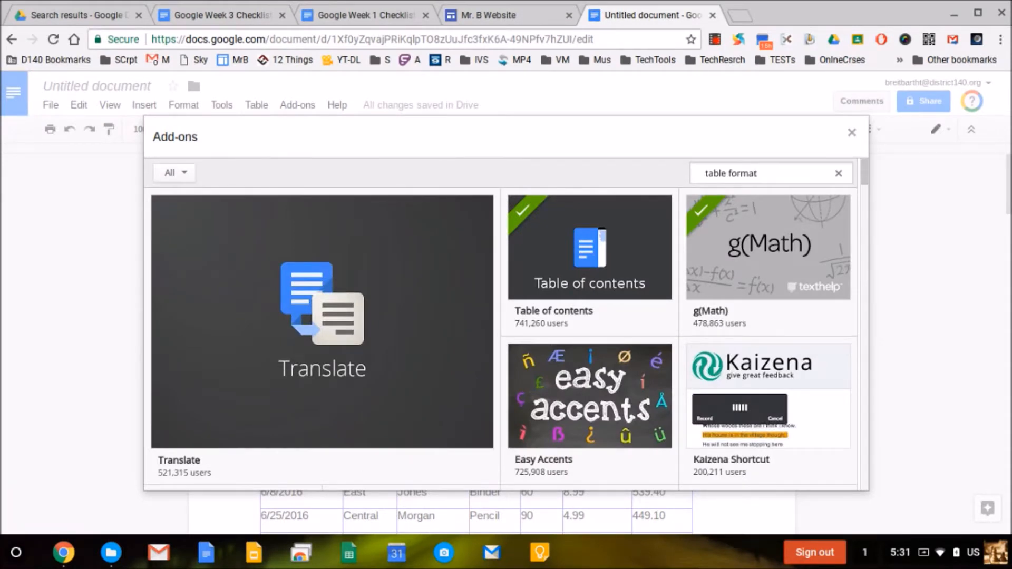
pyautogui.click(838, 173)
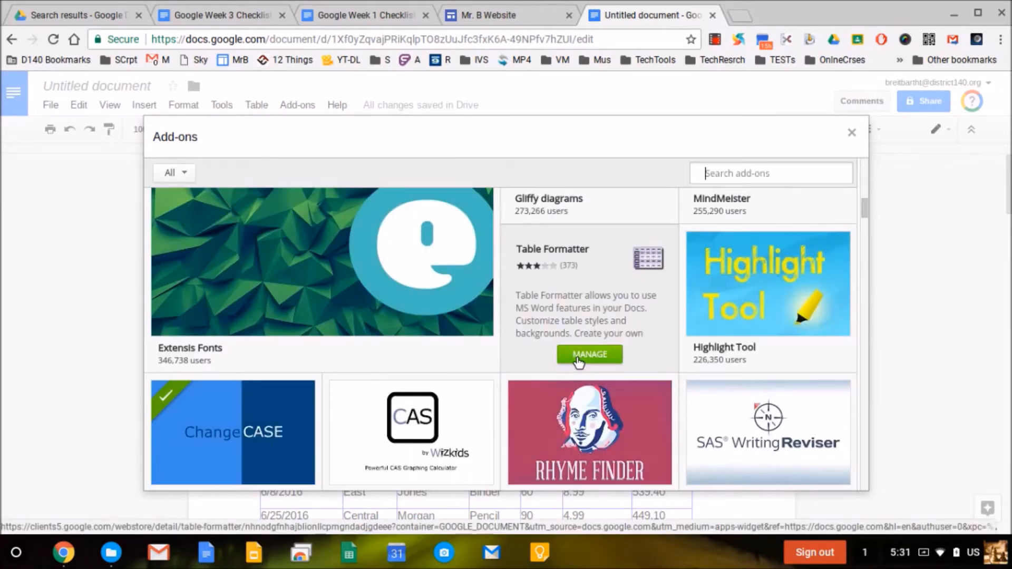
pyautogui.click(588, 355)
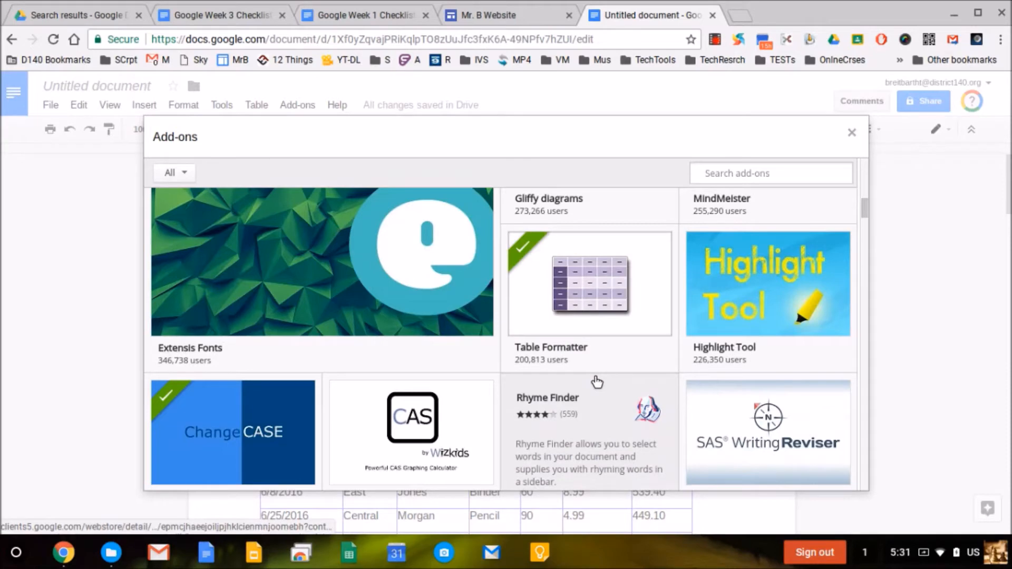
pyautogui.click(852, 133)
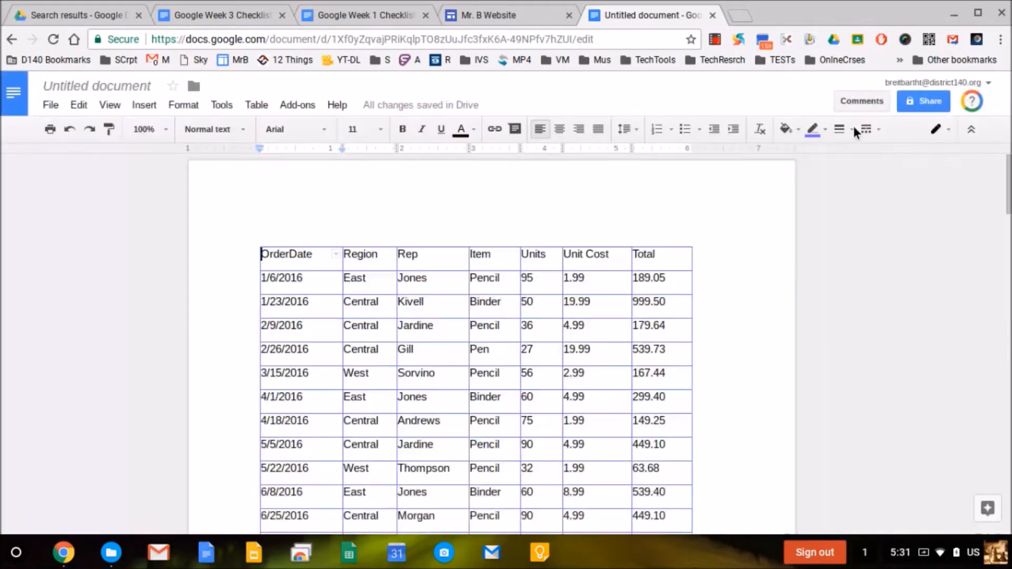
pyautogui.moveTo(298, 104)
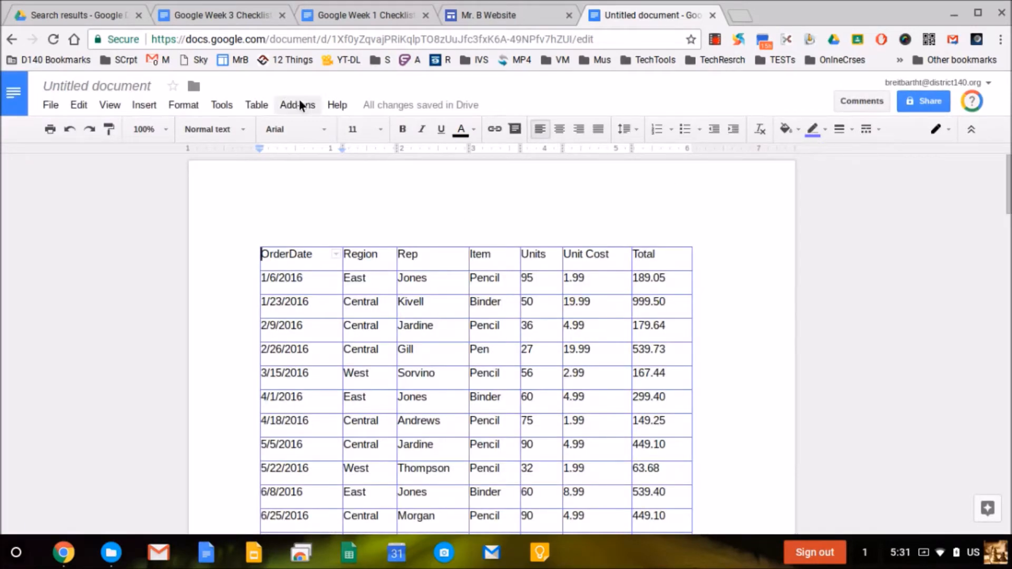
# - Start Table Formatter and allow it to access the signed-in account's documents
pyautogui.click(297, 105)
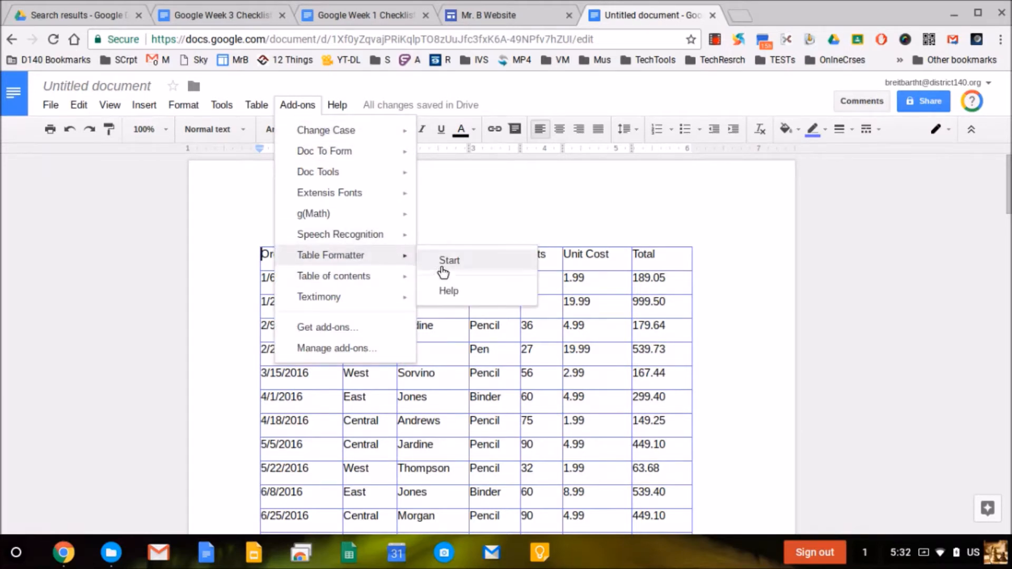
pyautogui.click(450, 260)
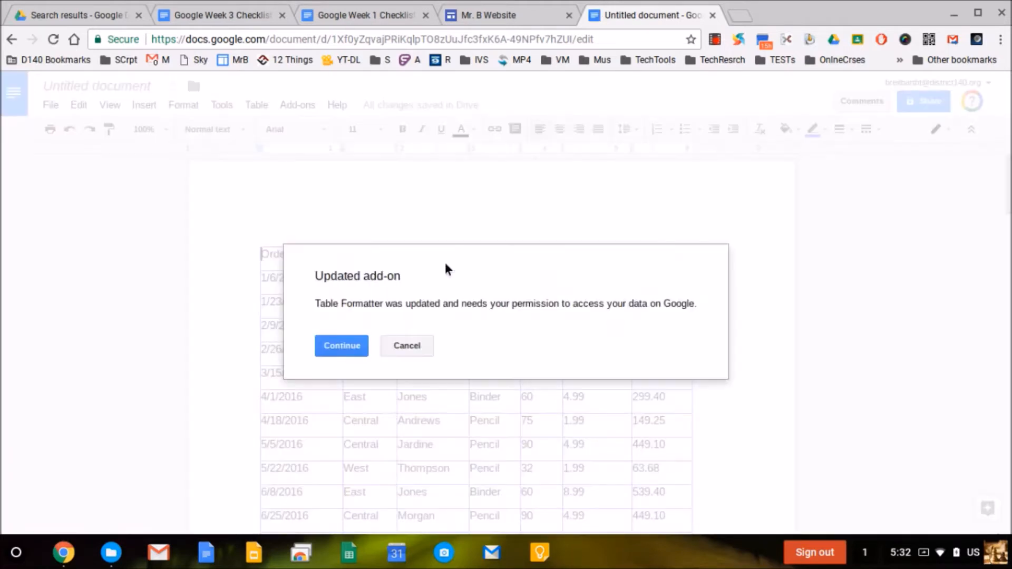
pyautogui.moveTo(643, 300)
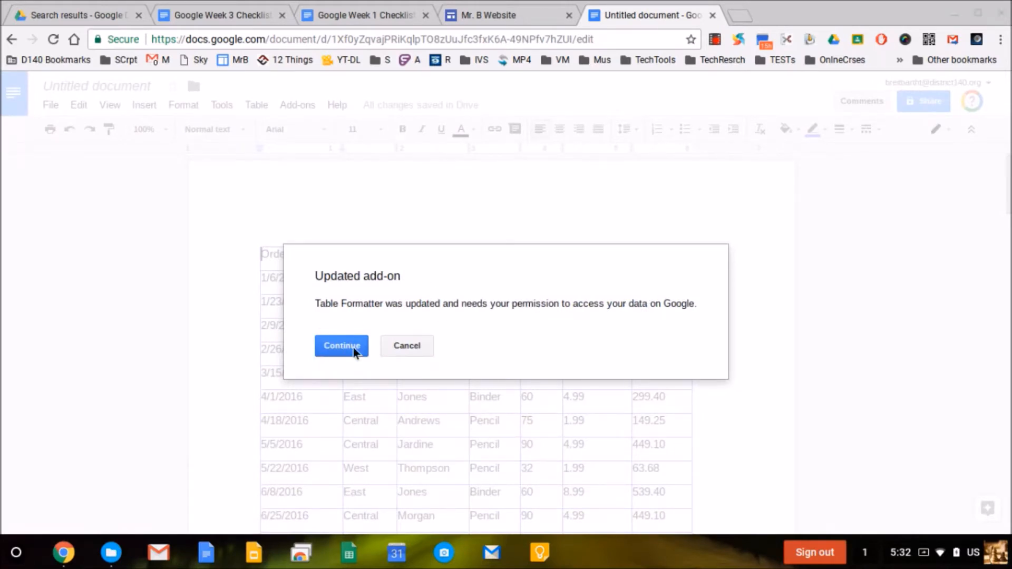
pyautogui.click(341, 346)
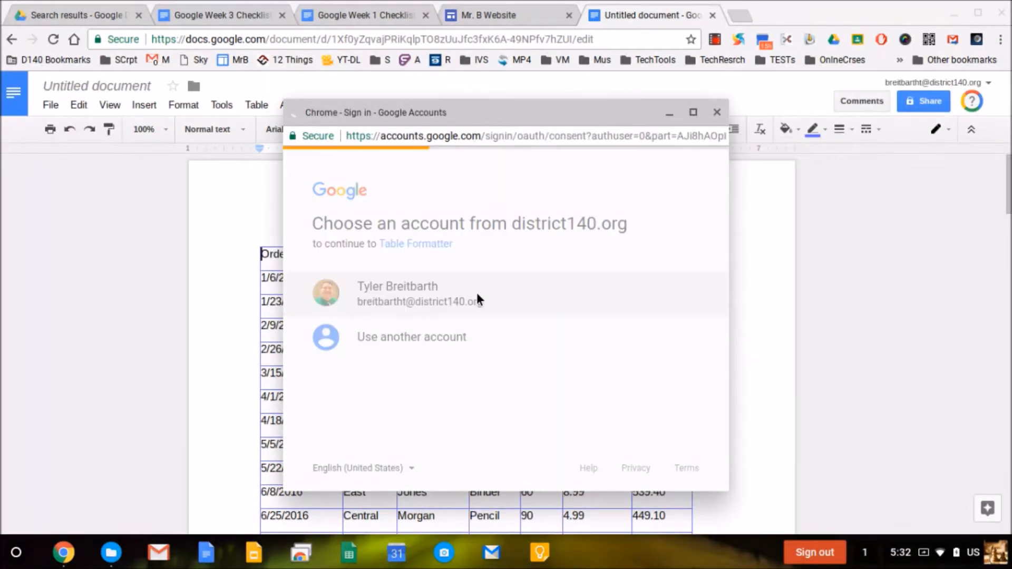
pyautogui.click(398, 295)
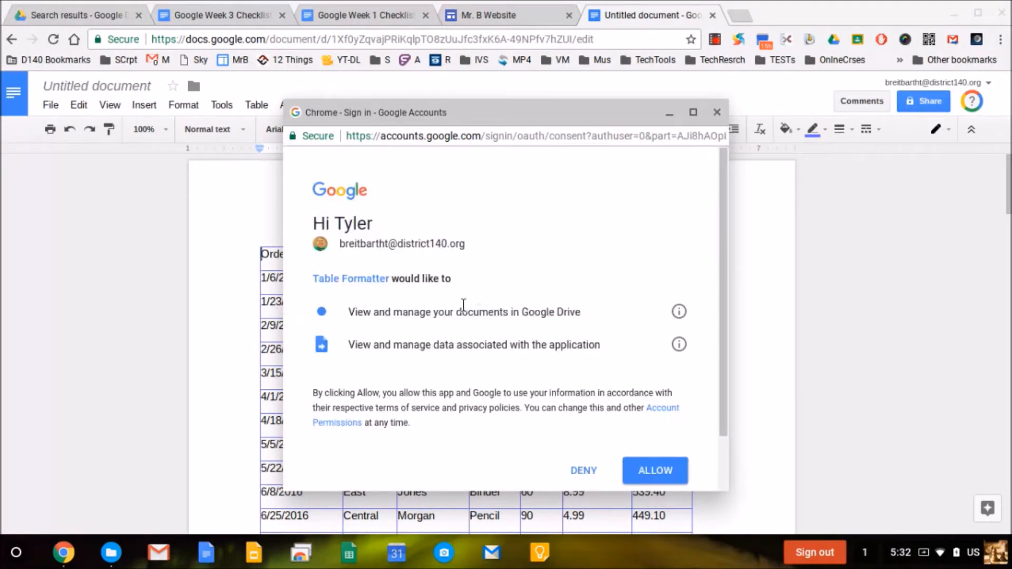
pyautogui.moveTo(687, 455)
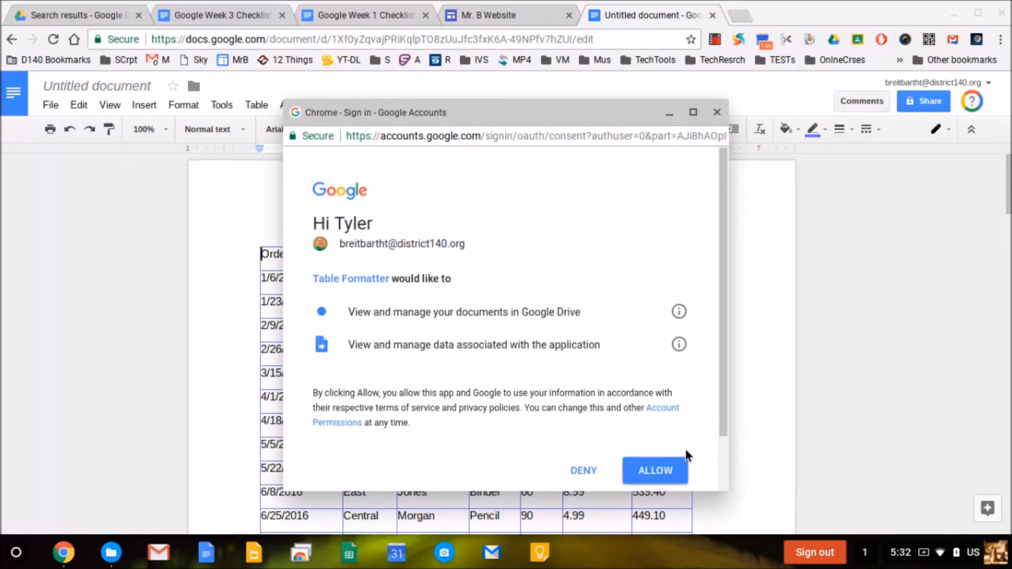
pyautogui.click(655, 471)
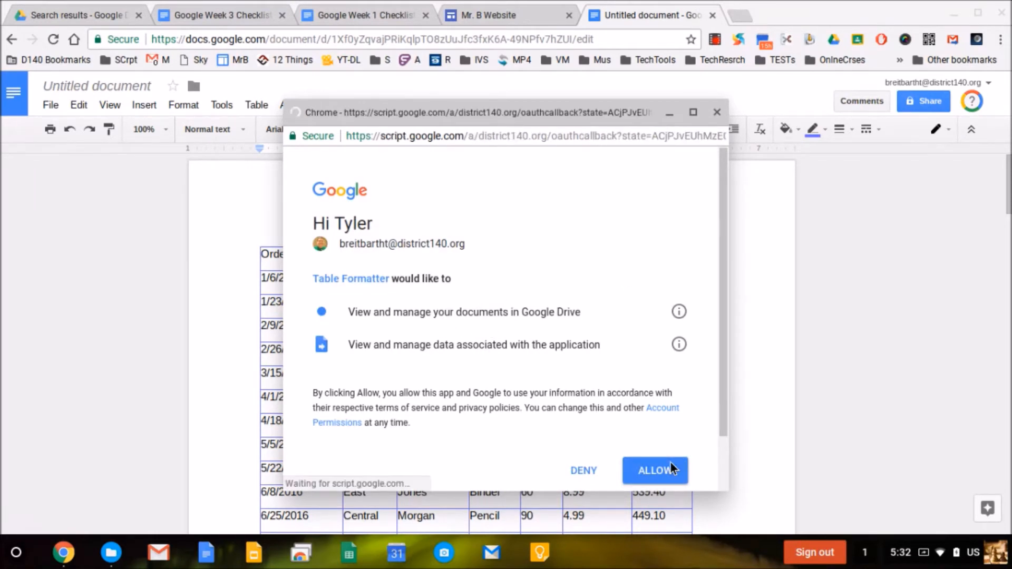
pyautogui.click(655, 471)
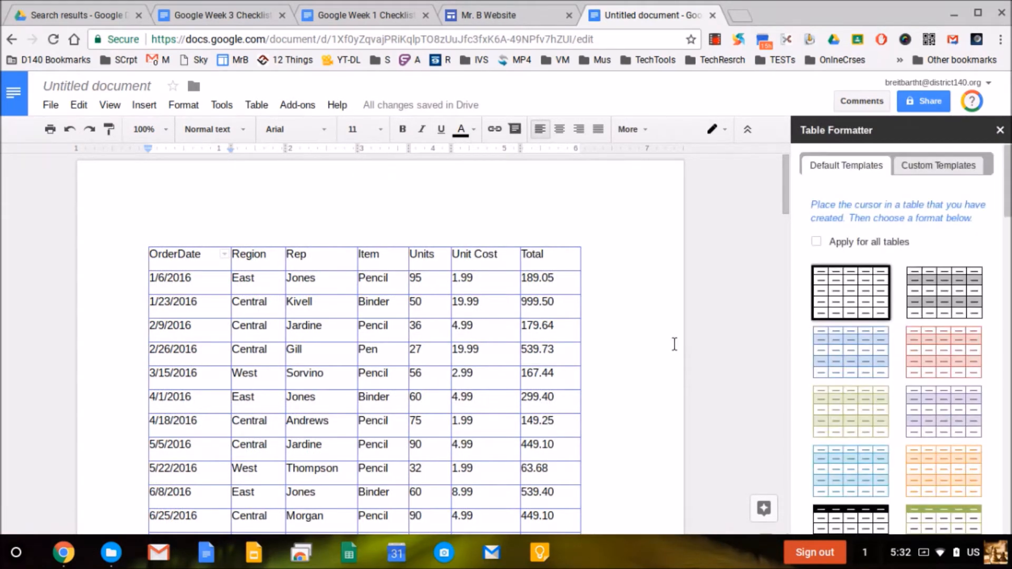
pyautogui.moveTo(943, 341)
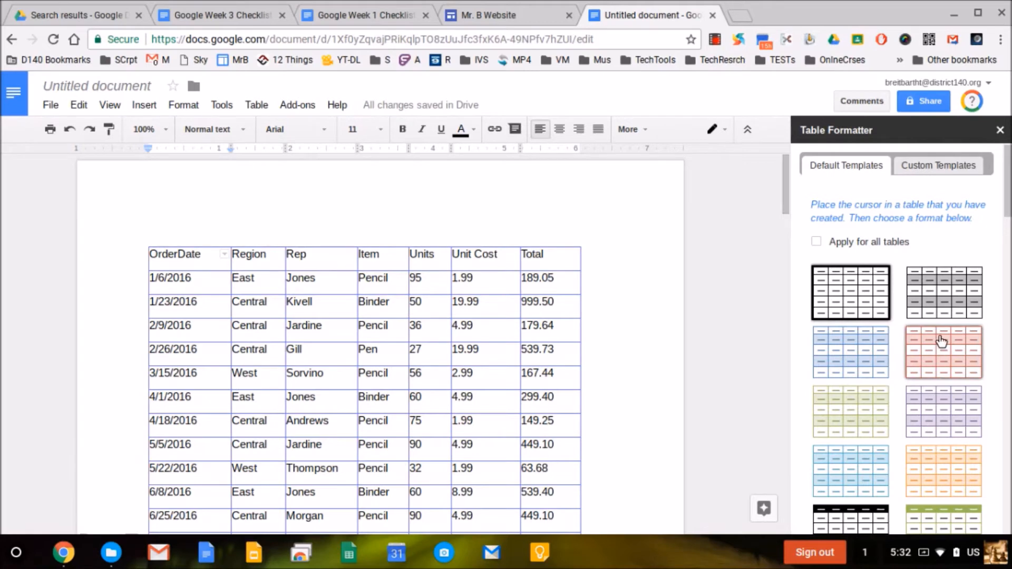
# - Apply the black-header default template with grey banded rows to the sales table
pyautogui.scroll(-3)
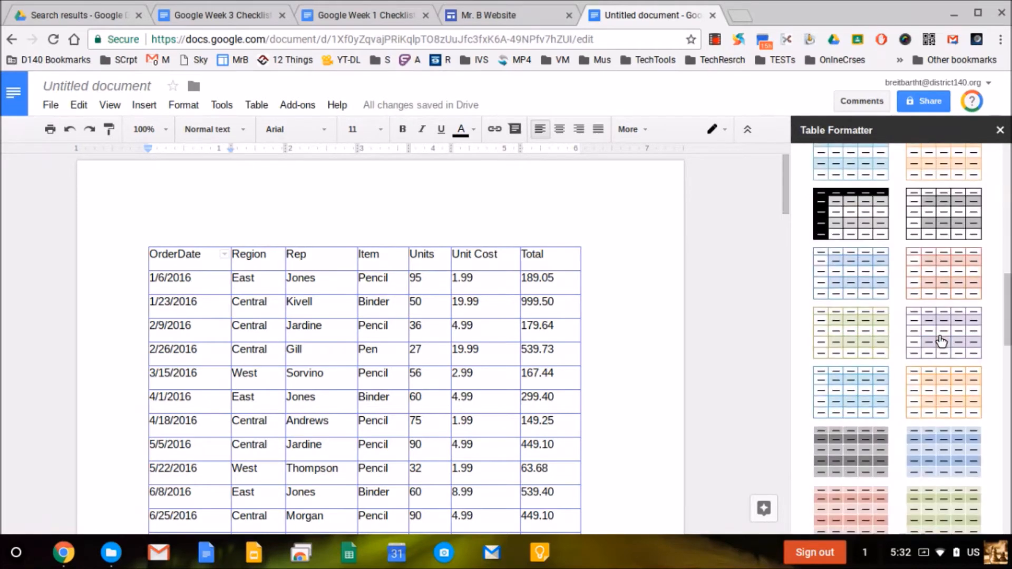
pyautogui.scroll(-3)
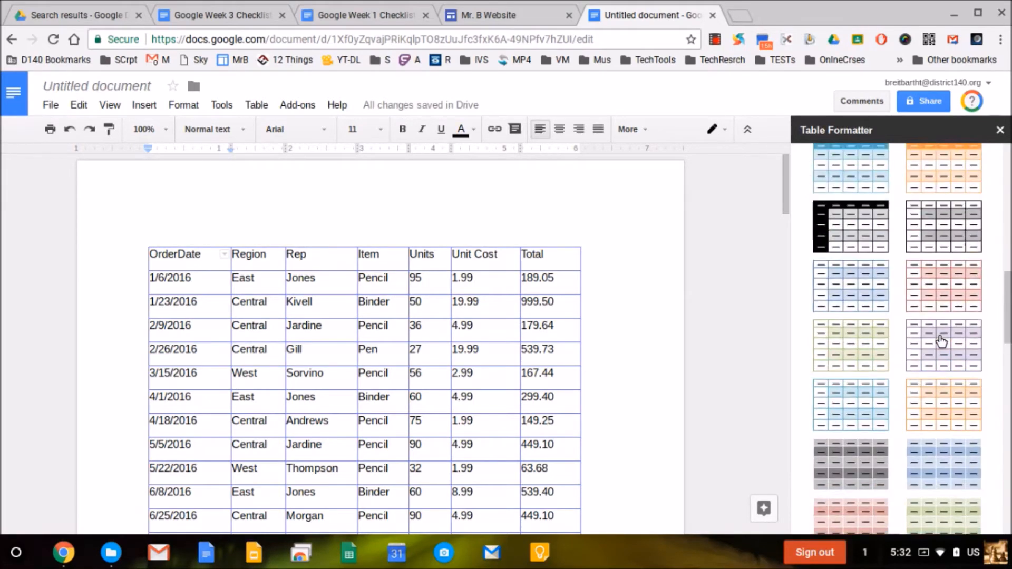
pyautogui.scroll(-3)
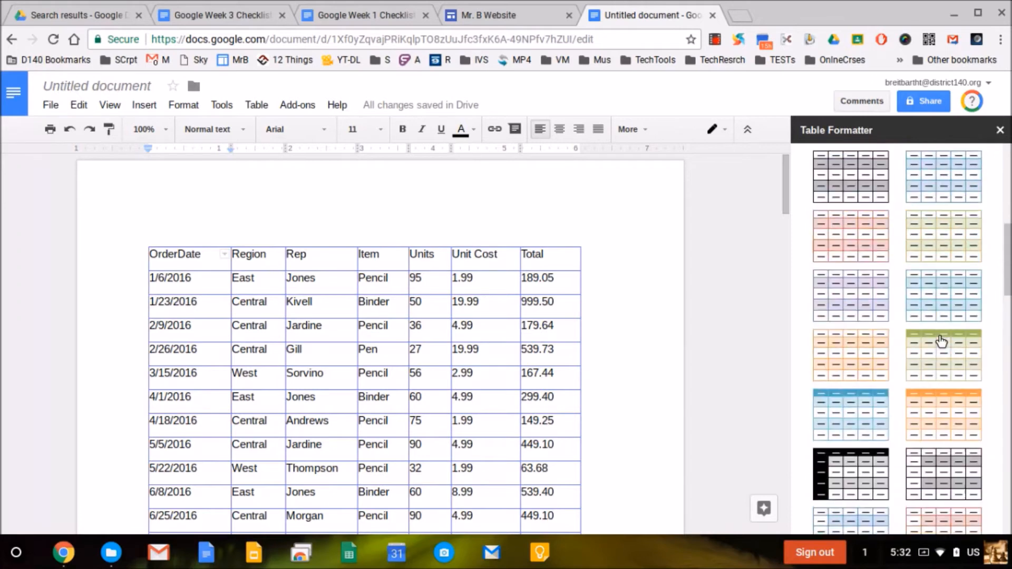
pyautogui.scroll(-3)
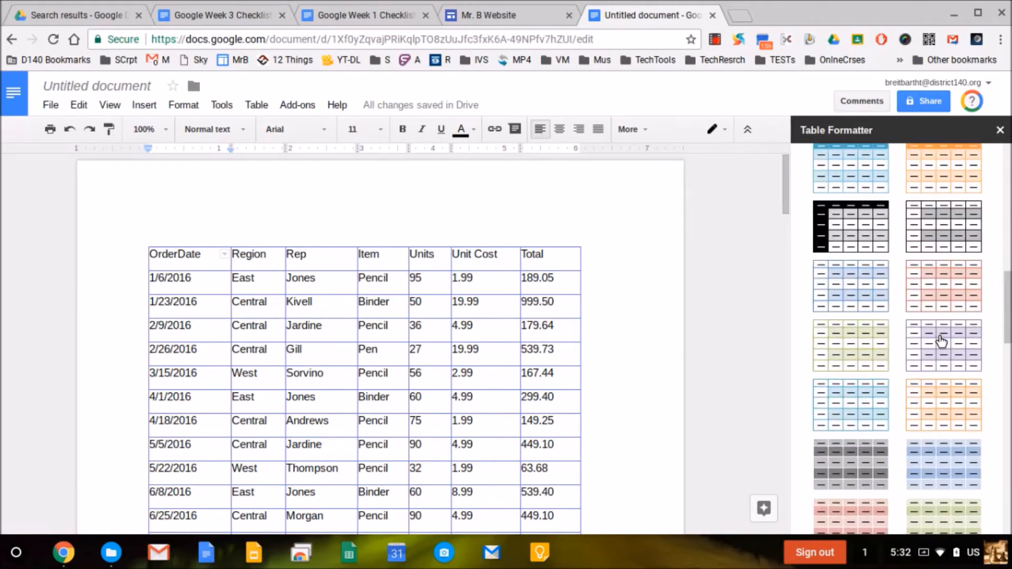
pyautogui.scroll(-3)
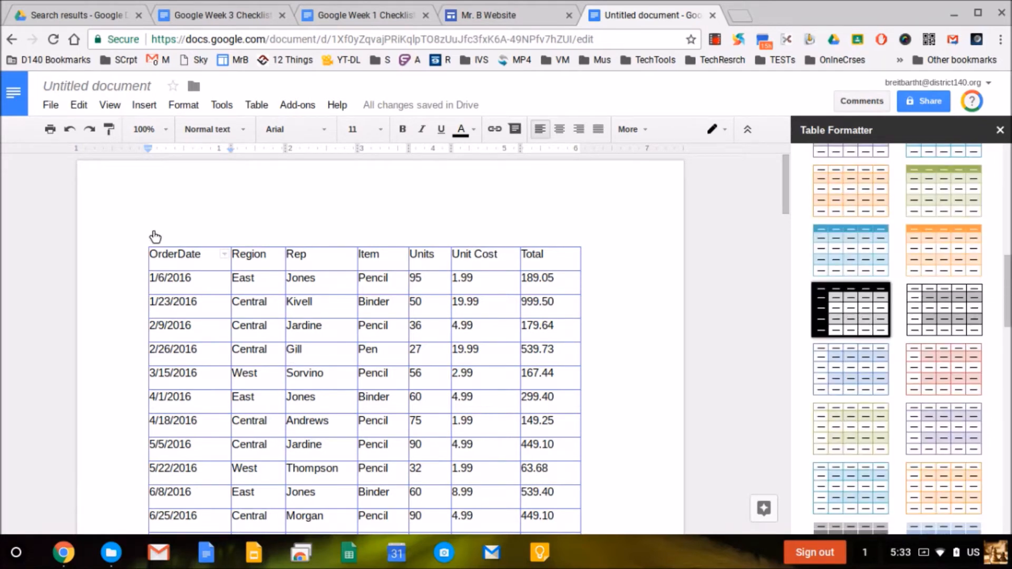
pyautogui.moveTo(278, 299)
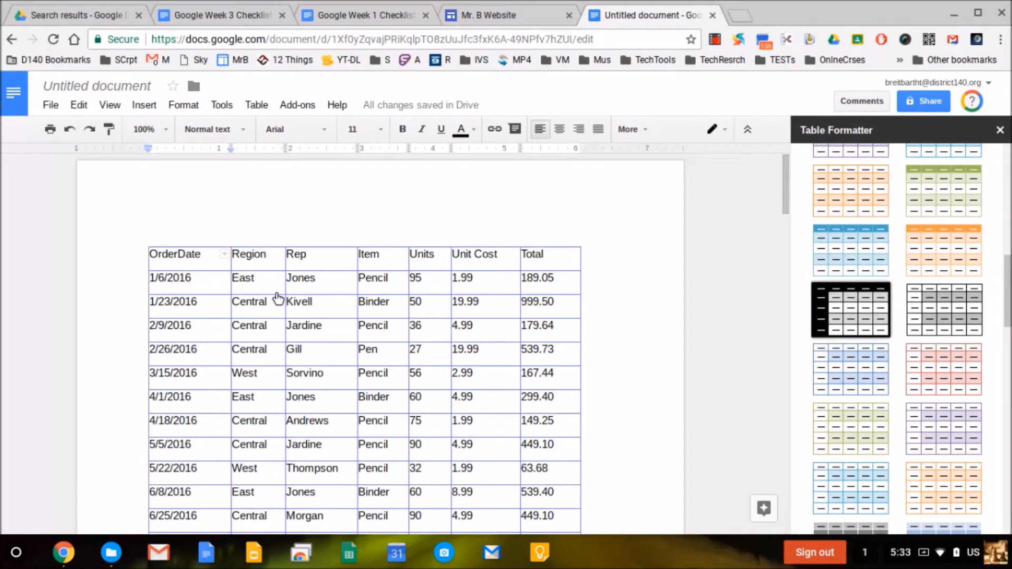
pyautogui.click(850, 309)
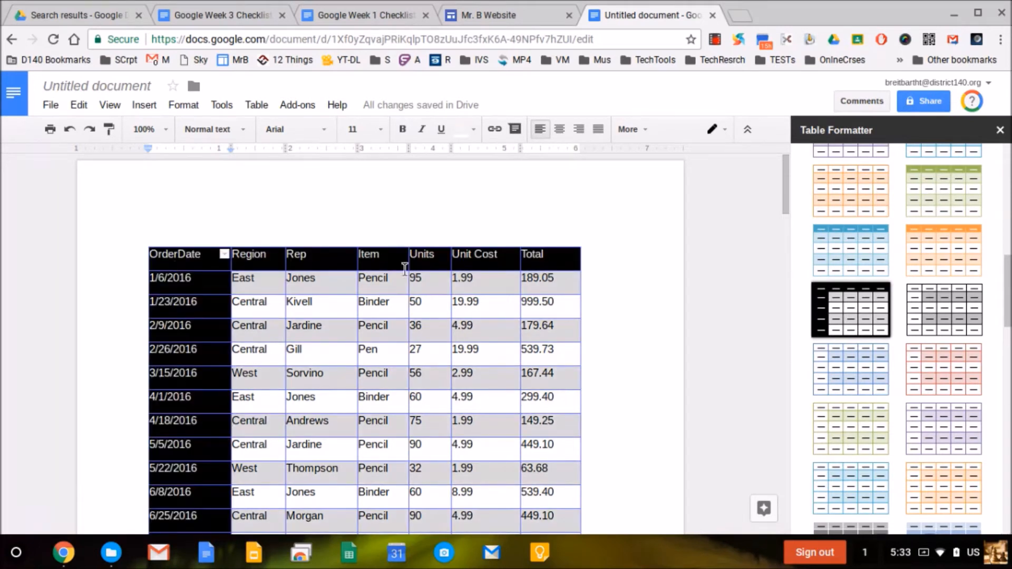
pyautogui.moveTo(691, 342)
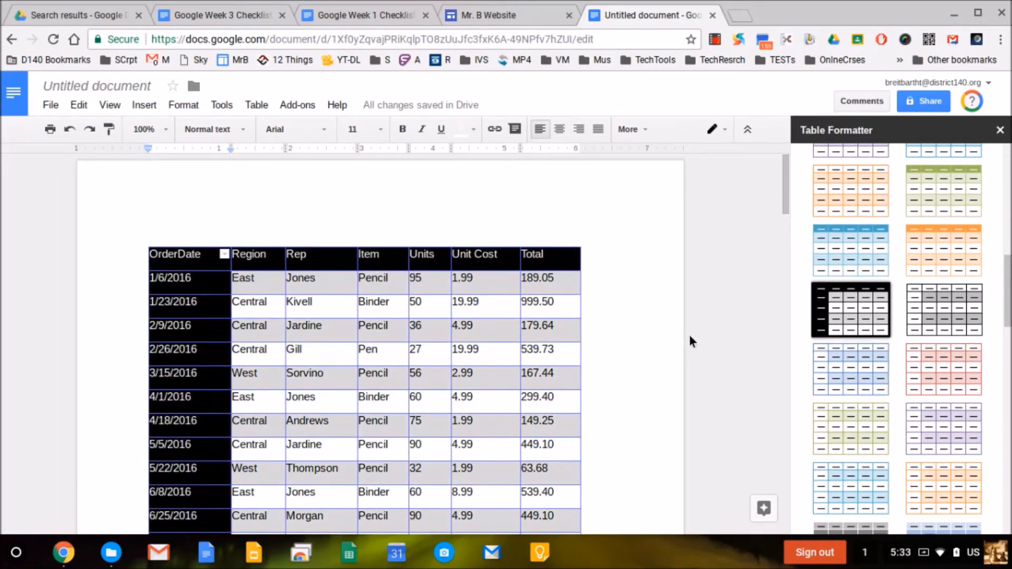
pyautogui.moveTo(924, 287)
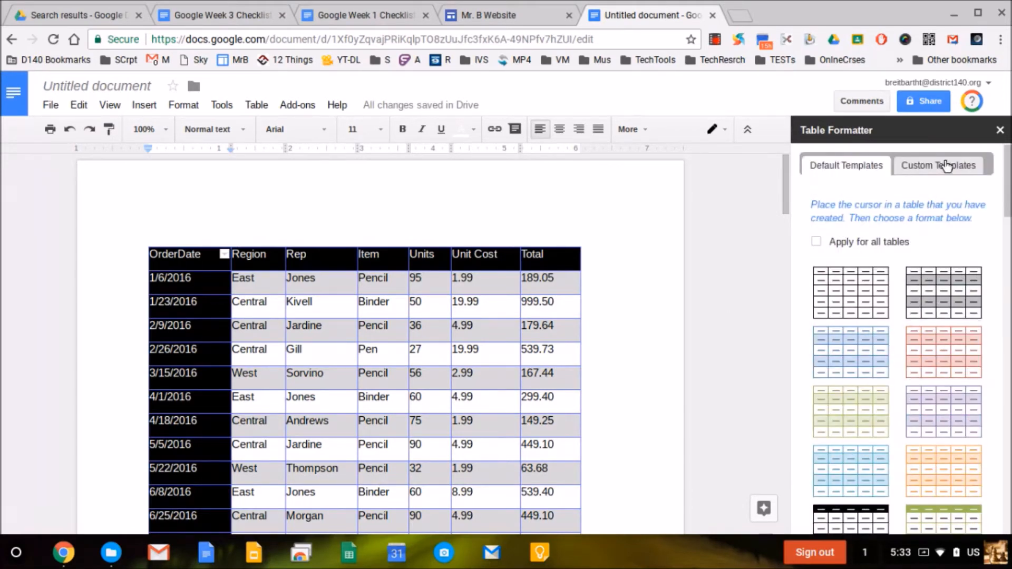
pyautogui.click(938, 165)
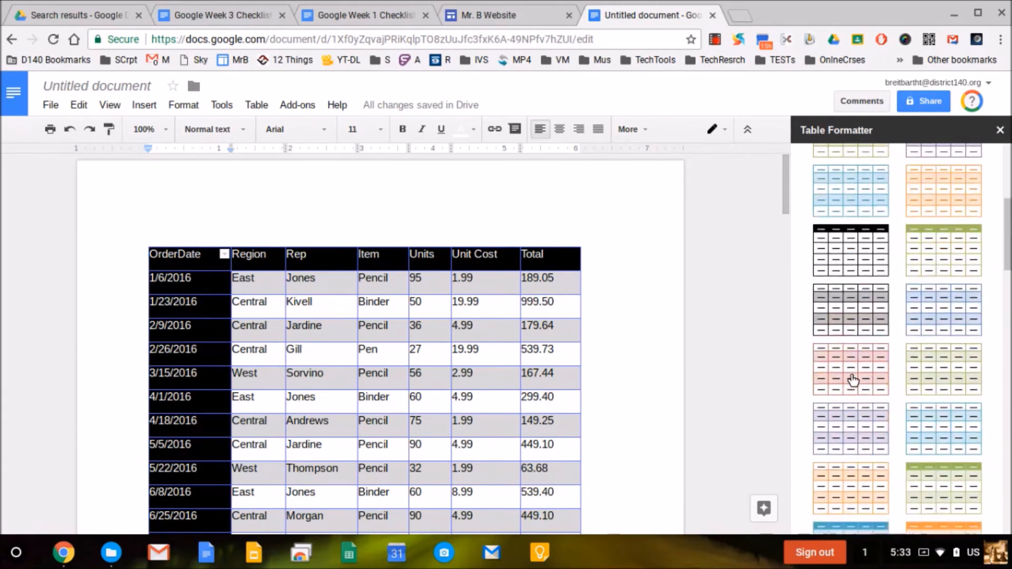
# - Apply the green custom template: dark green first column, light green header, banded green rows
pyautogui.scroll(-3)
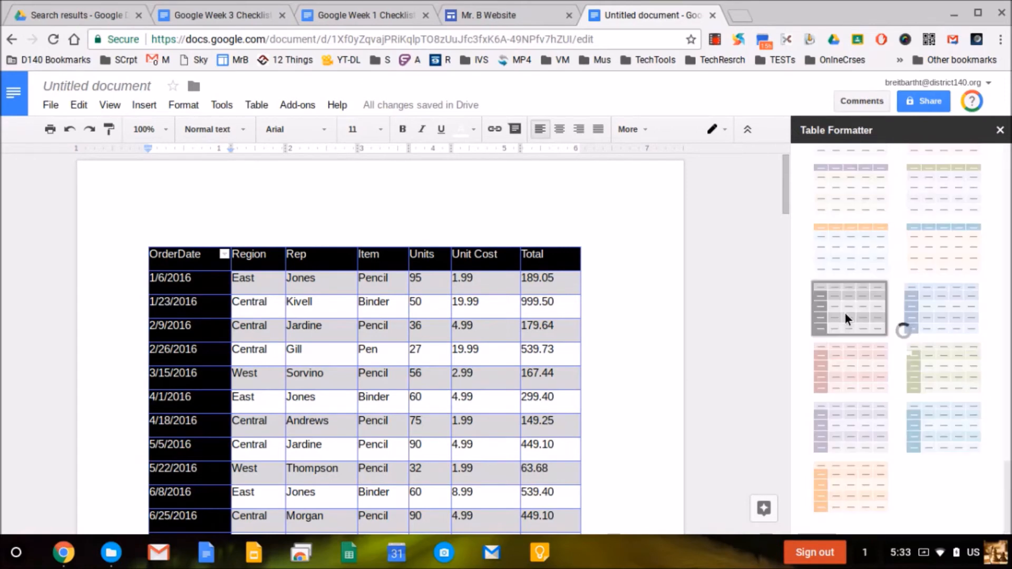
pyautogui.moveTo(924, 423)
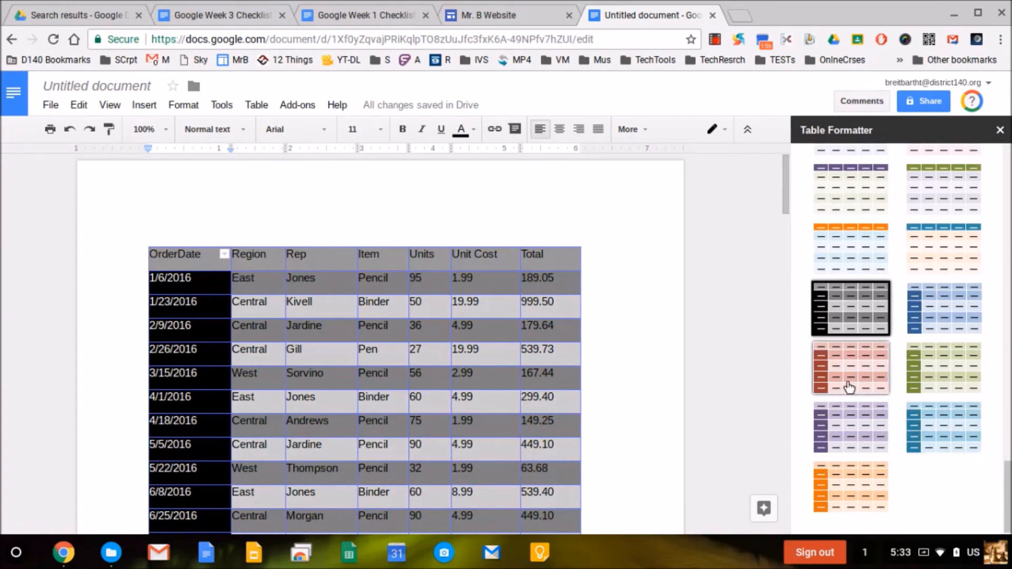
pyautogui.moveTo(851, 427)
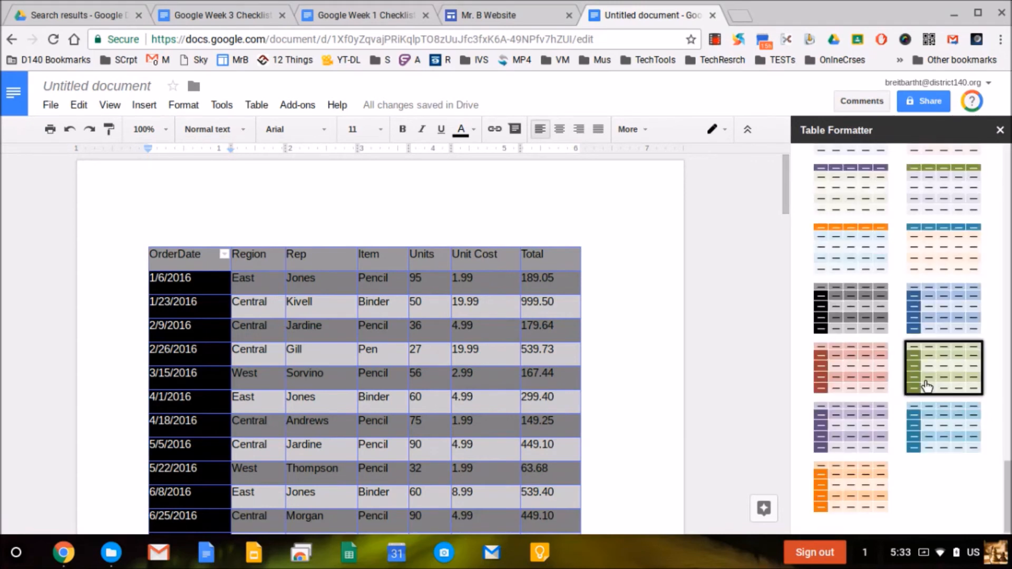
pyautogui.click(943, 368)
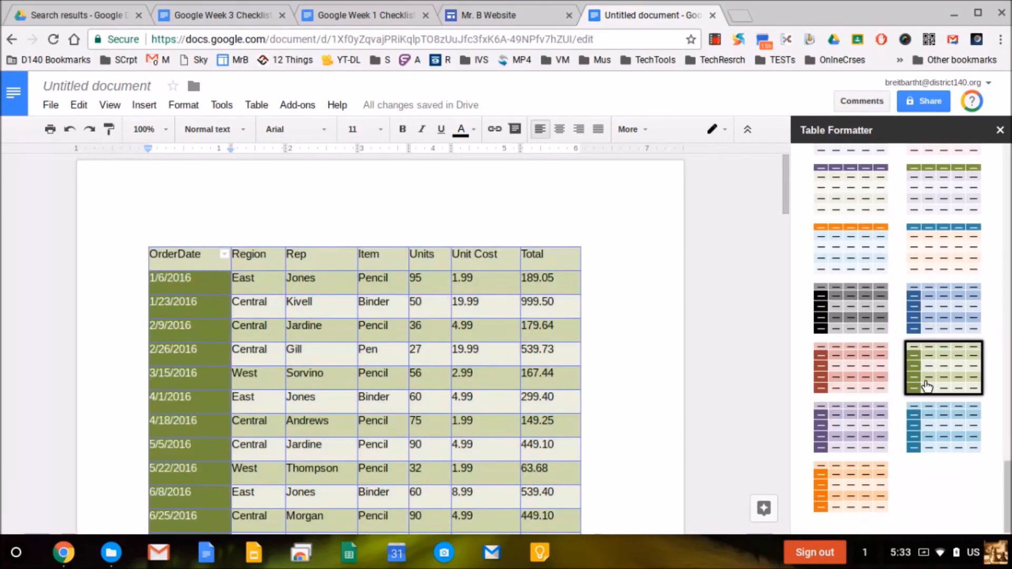